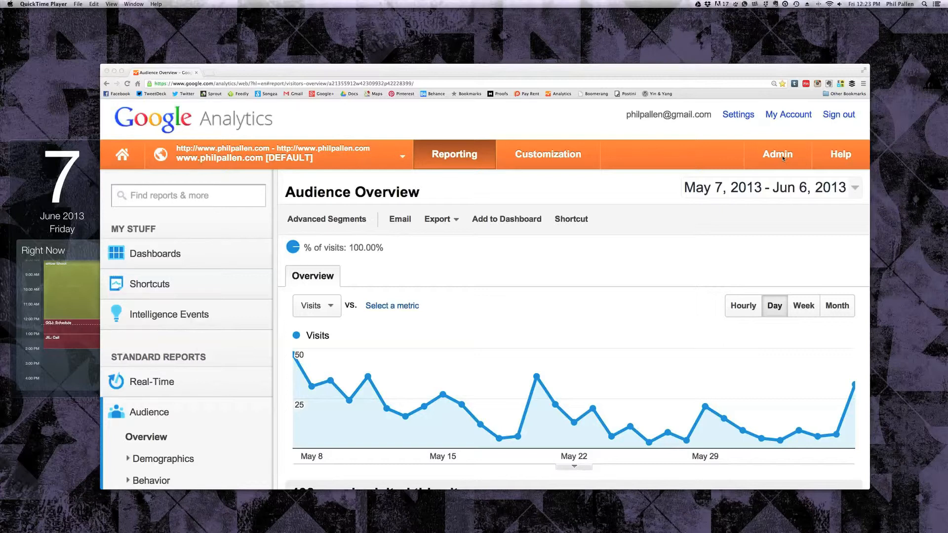
pyautogui.click(777, 154)
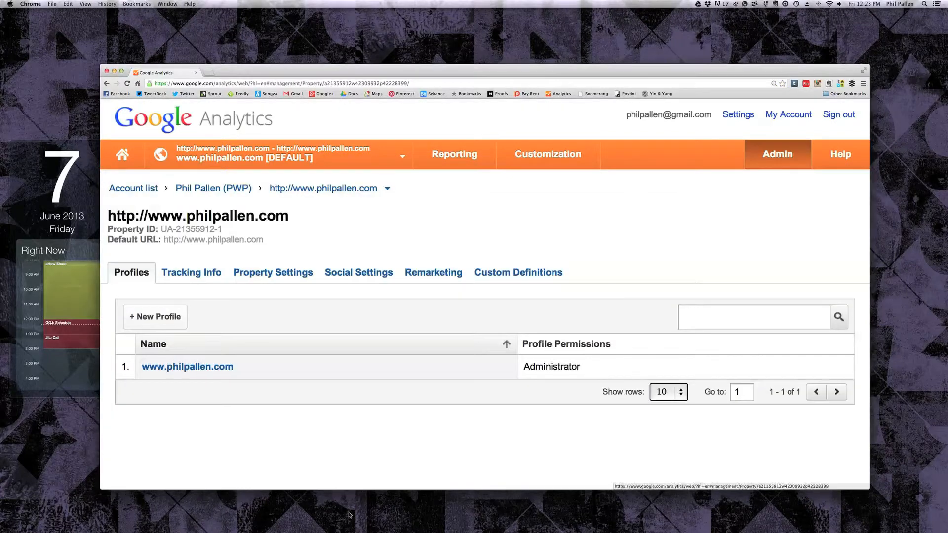
pyautogui.moveTo(215, 370)
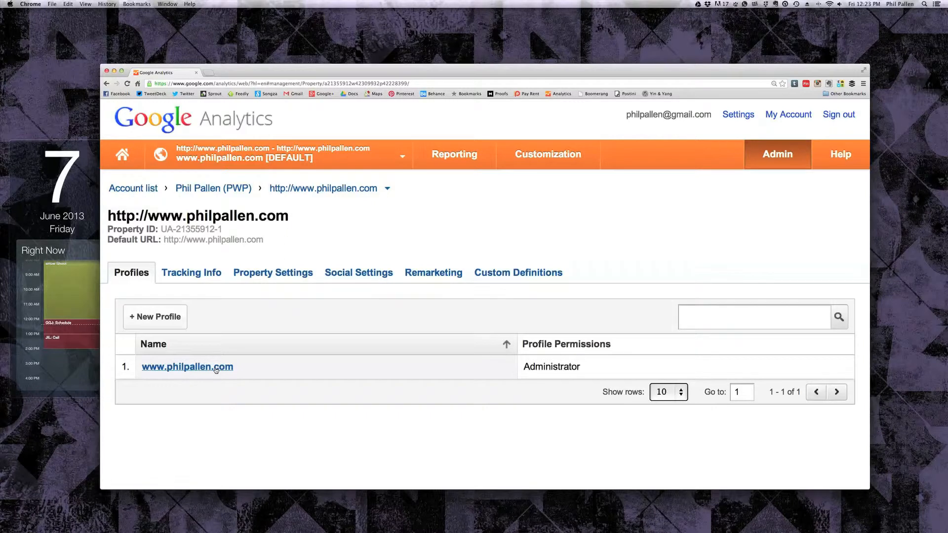
pyautogui.click(188, 366)
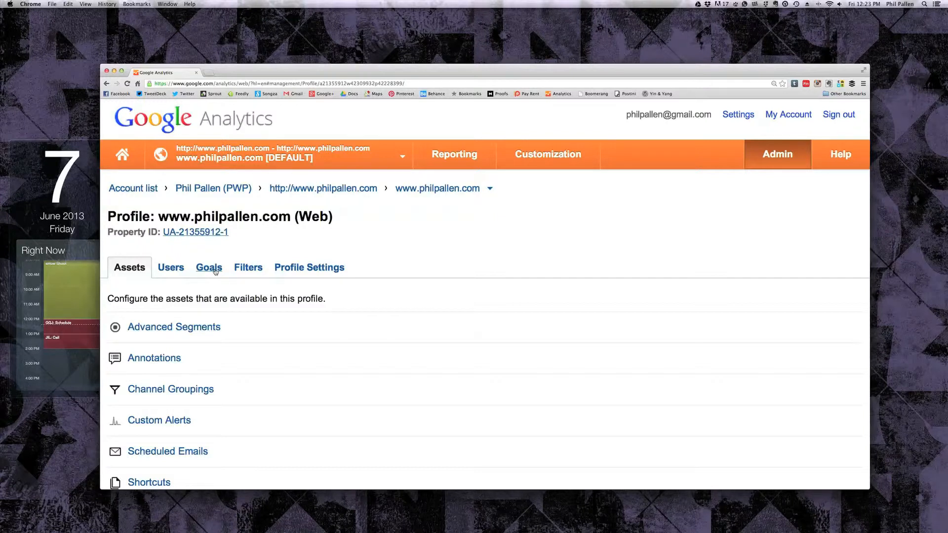
# Start the profile's first goal from the Goals tab and name it 'New goal'
pyautogui.click(209, 267)
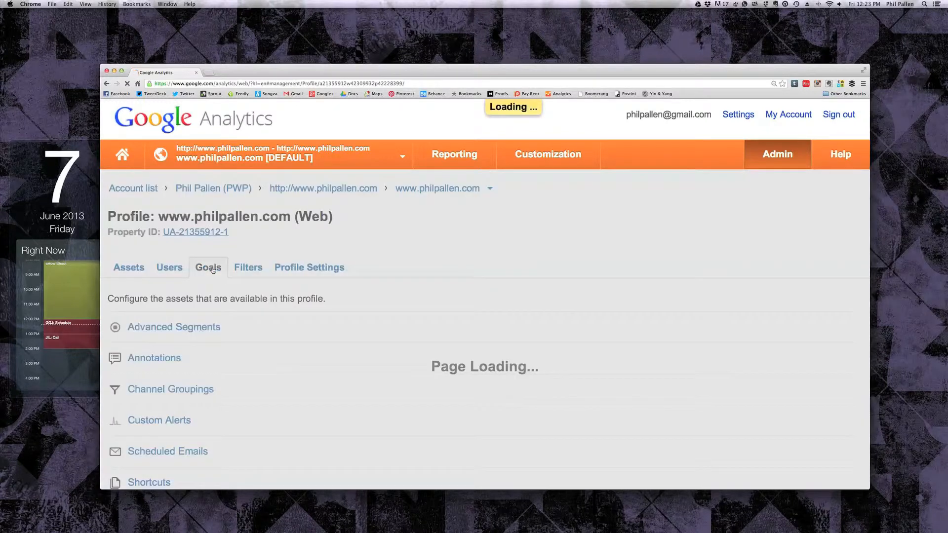
pyautogui.click(207, 268)
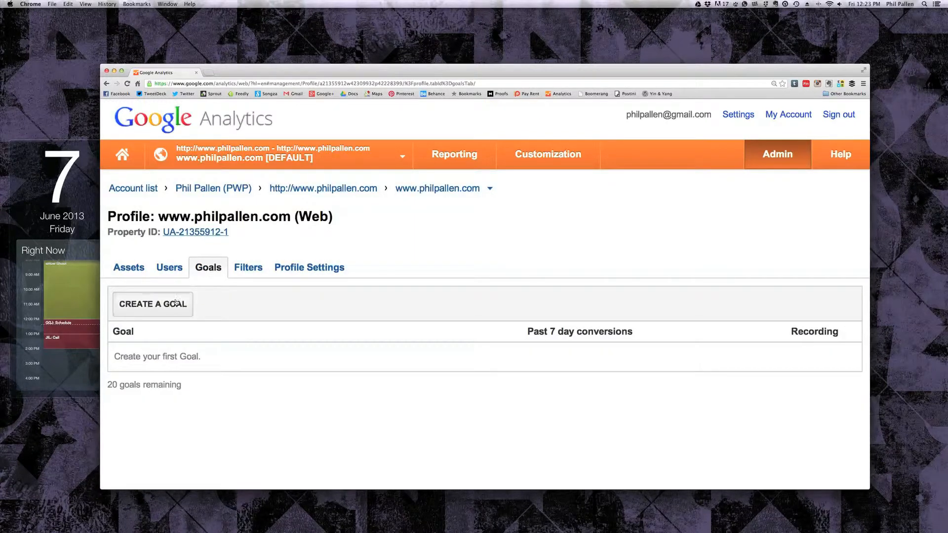
pyautogui.click(152, 304)
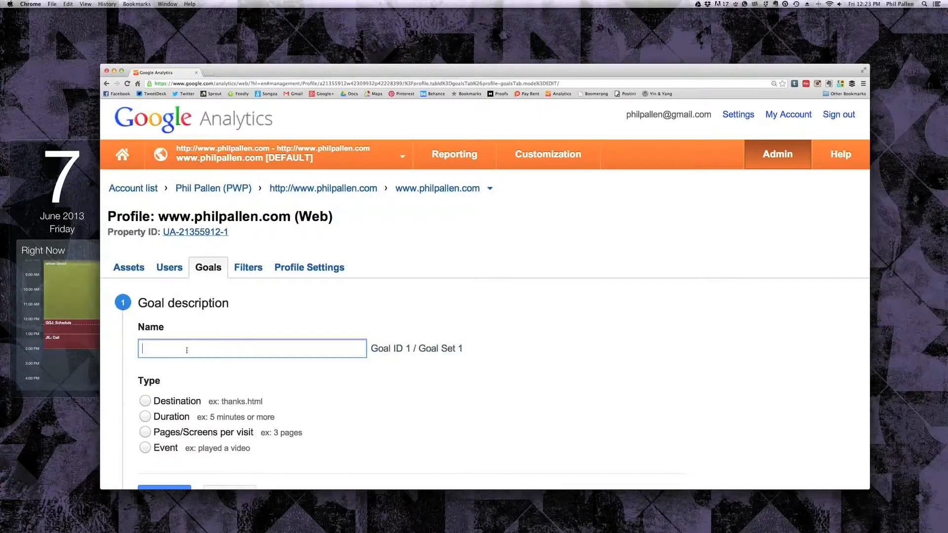
pyautogui.write('New')
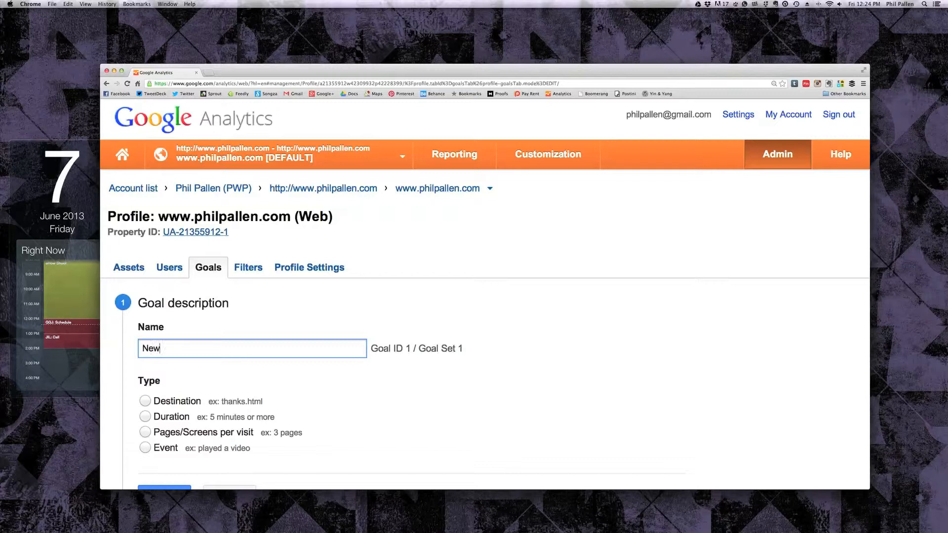
pyautogui.write('goal')
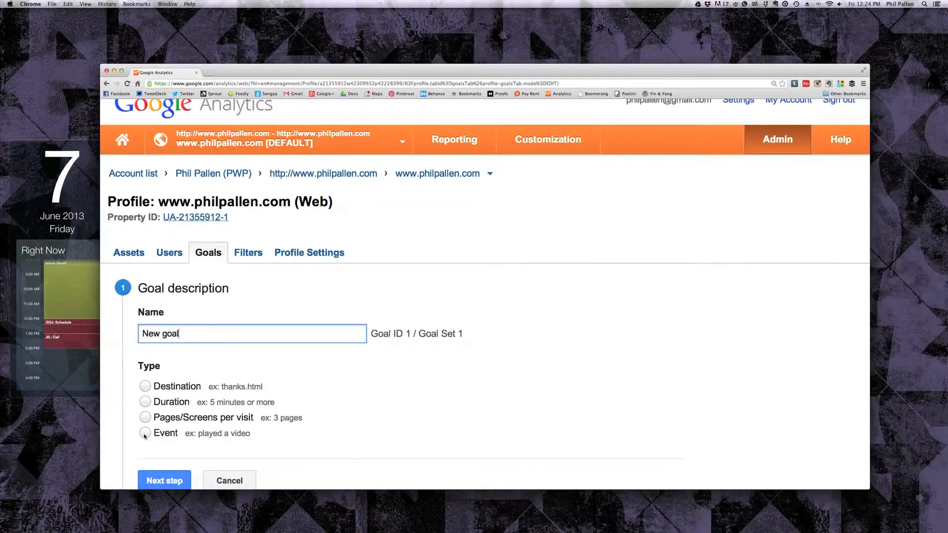
# Make the goal an Event type and continue to its event condition details
pyautogui.click(144, 434)
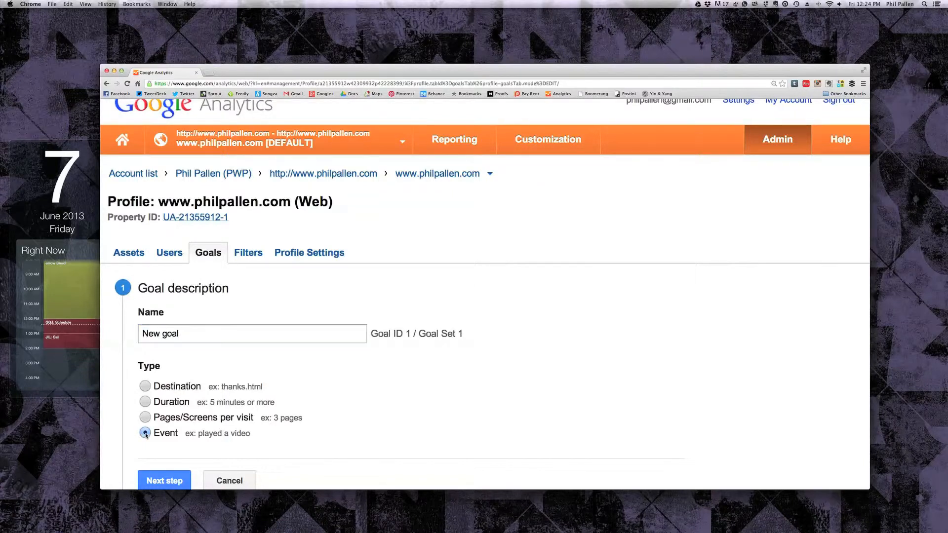
pyautogui.click(164, 480)
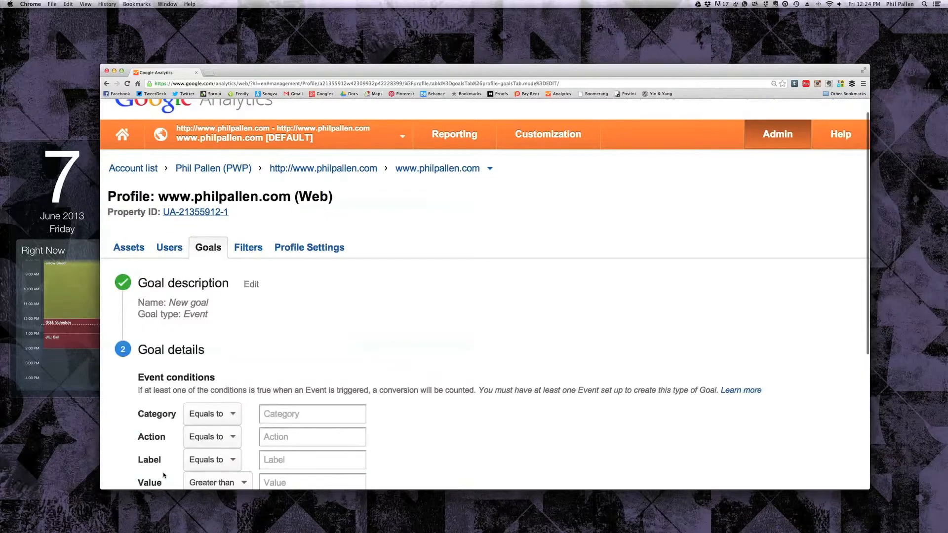
pyautogui.scroll(-3)
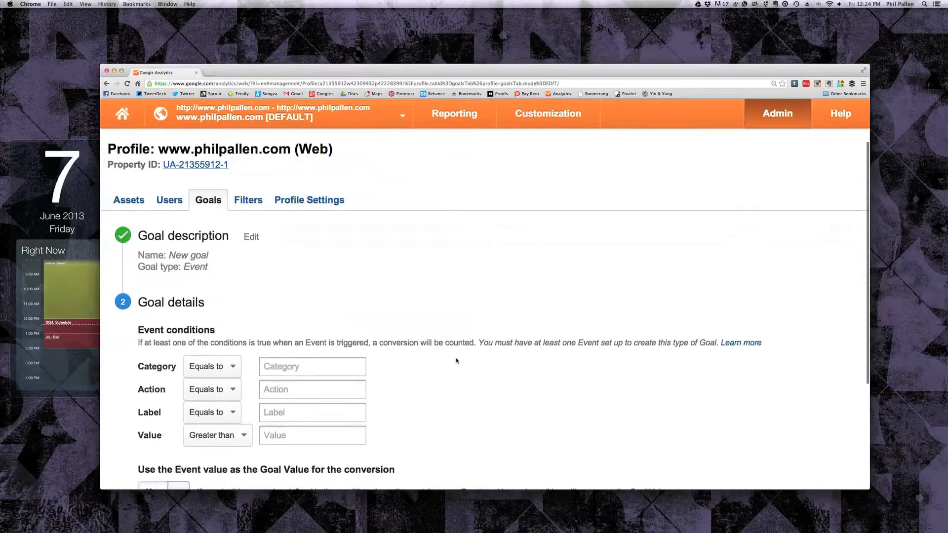
pyautogui.scroll(-3)
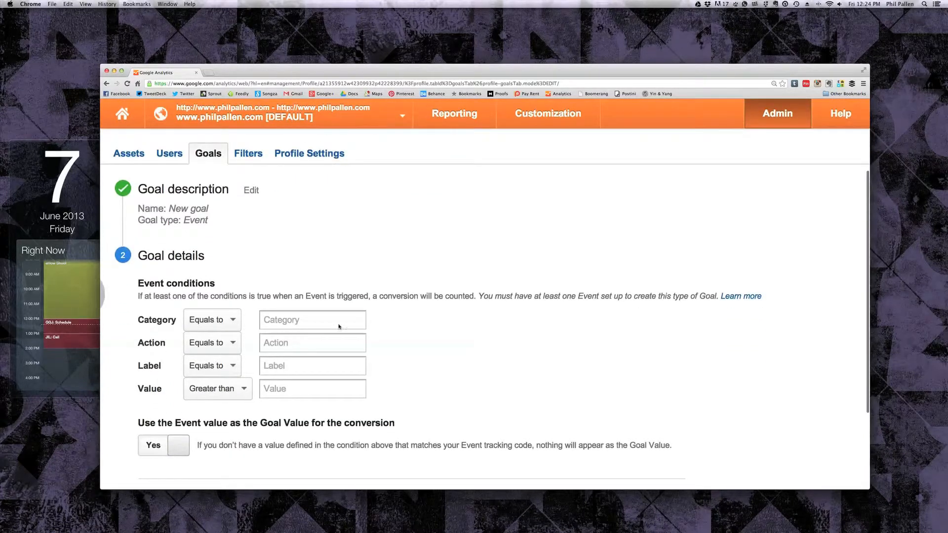
# Review the Category and Action match options unchanged, leaving conditions empty for Create Goal
pyautogui.click(211, 320)
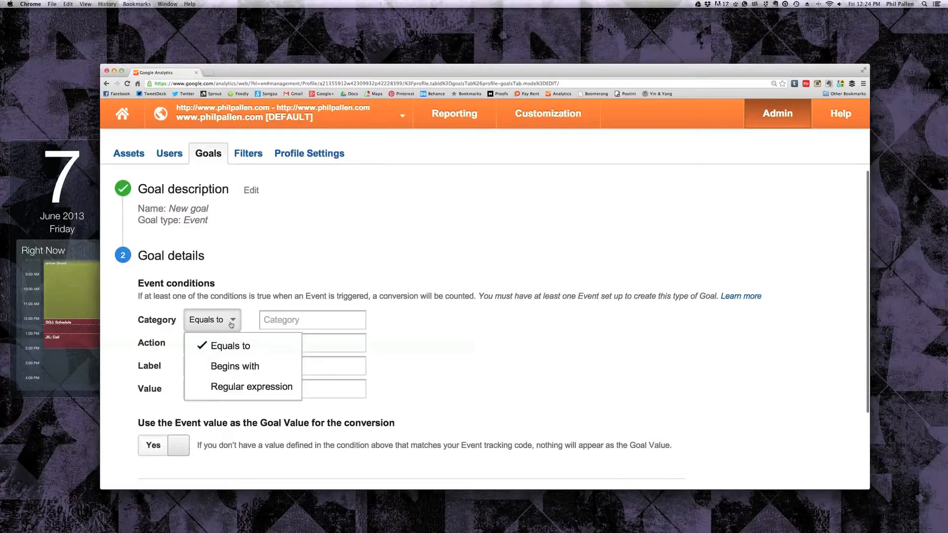
pyautogui.click(212, 342)
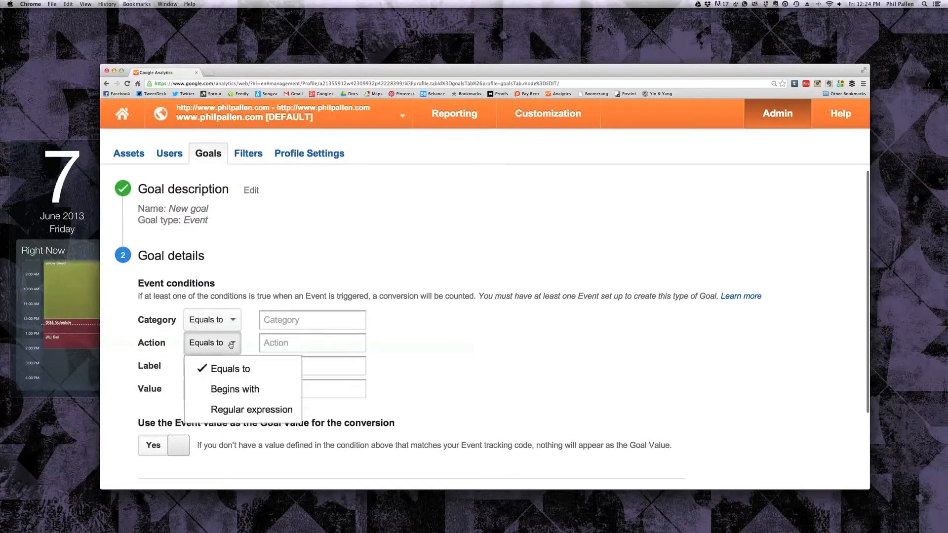
pyautogui.click(233, 369)
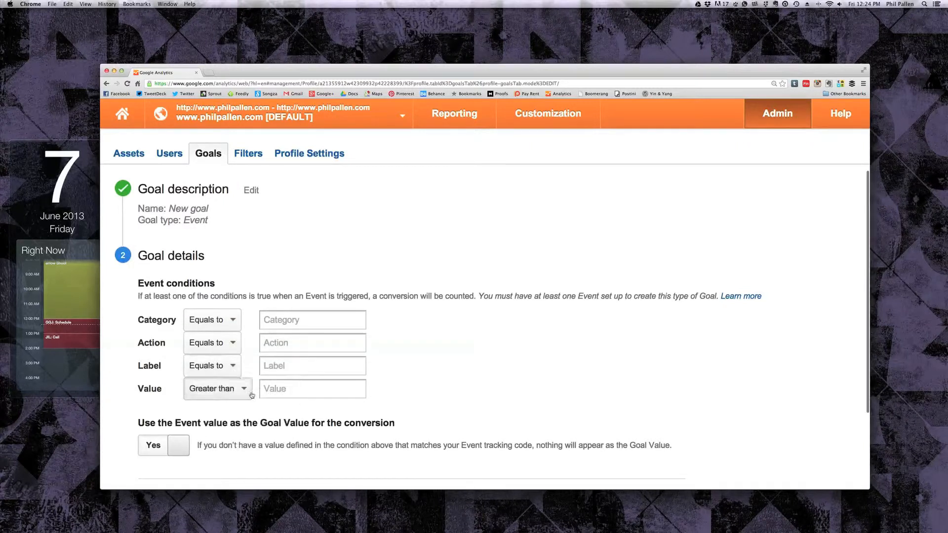
pyautogui.scroll(-3)
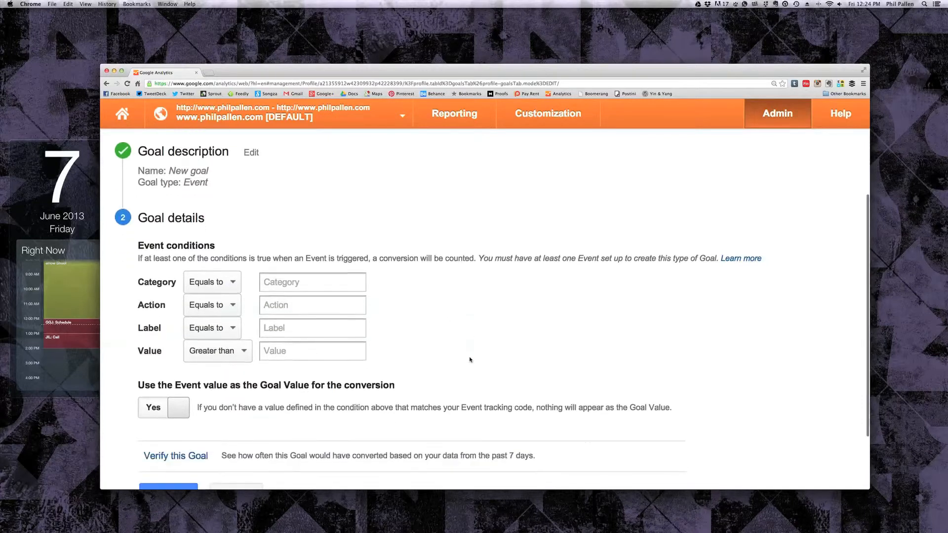
pyautogui.scroll(-3)
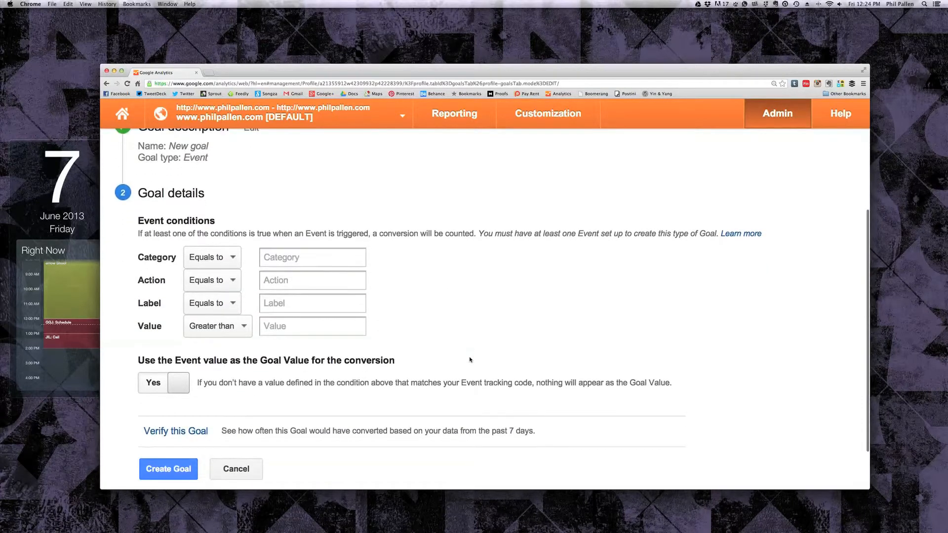